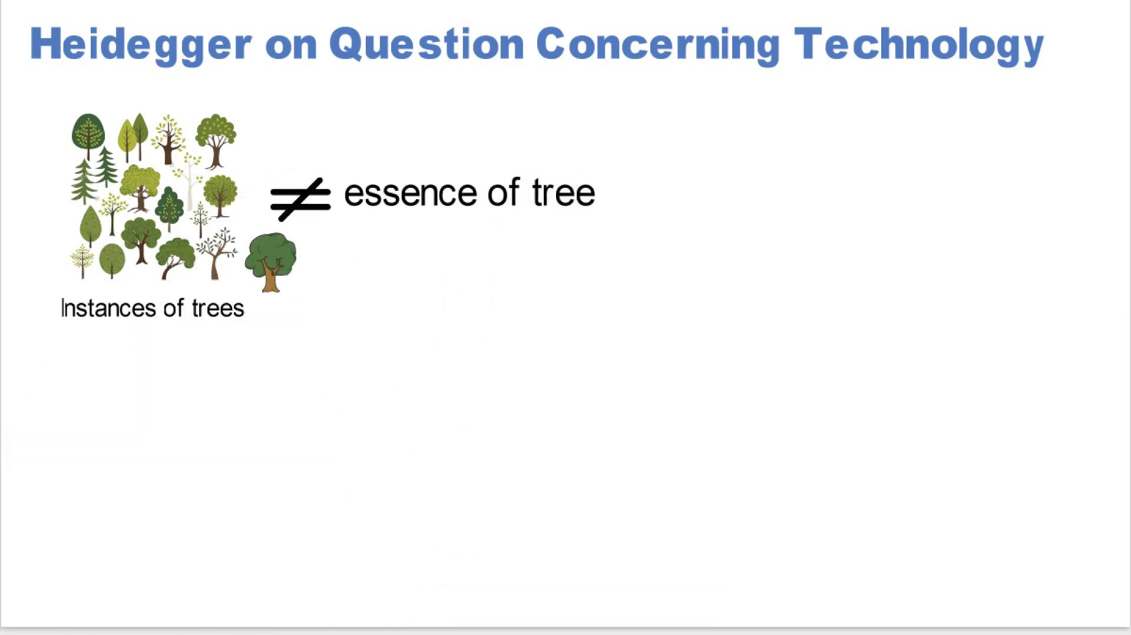
Add the '(tree-ness)' label and 'essence of technology (technology-ness)' beside the technology clip-art.
text((tree-ness)
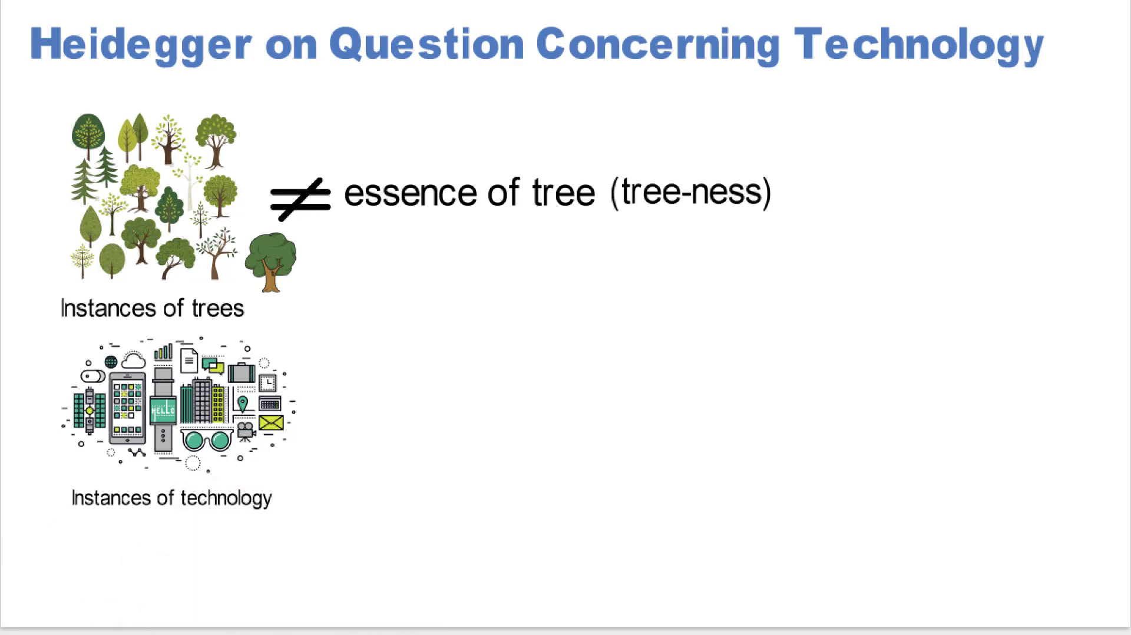
text(essence of technology (techology-ness)
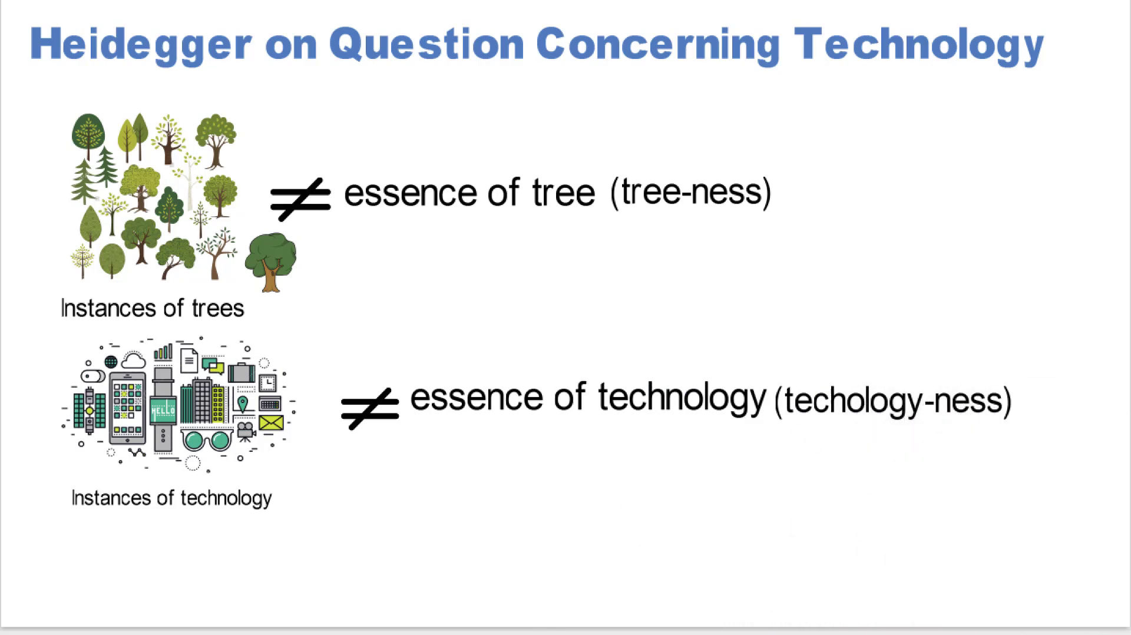
key(Right)
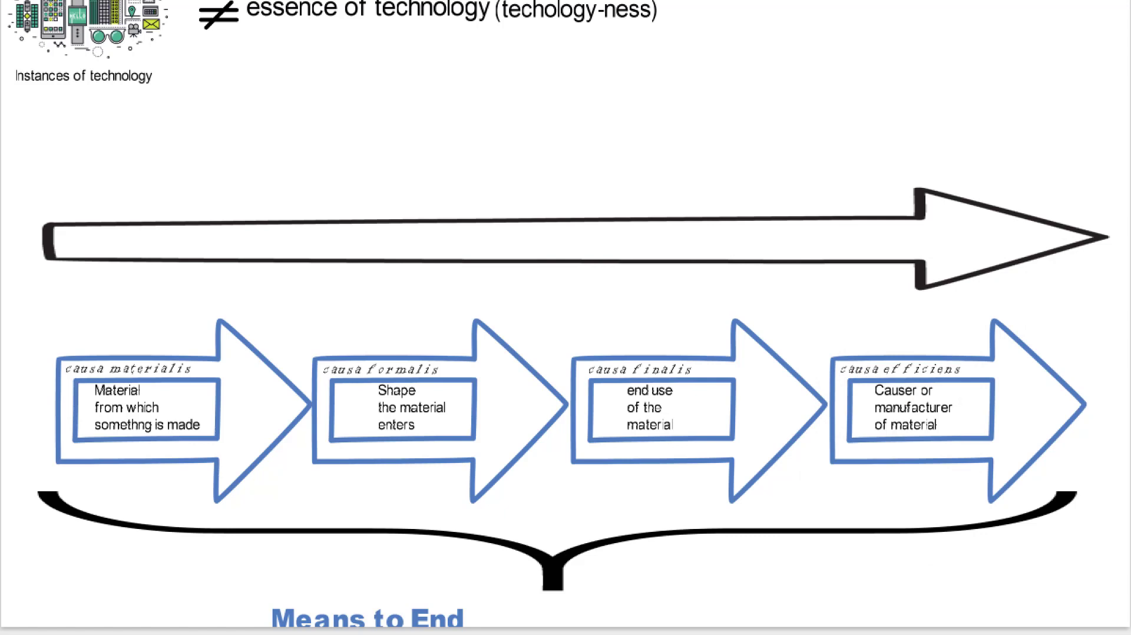
Write 'enframing process = bringing-forth, unconcealing, revealing' inside the long arrow.
text(enframing process = bringing-forth,)
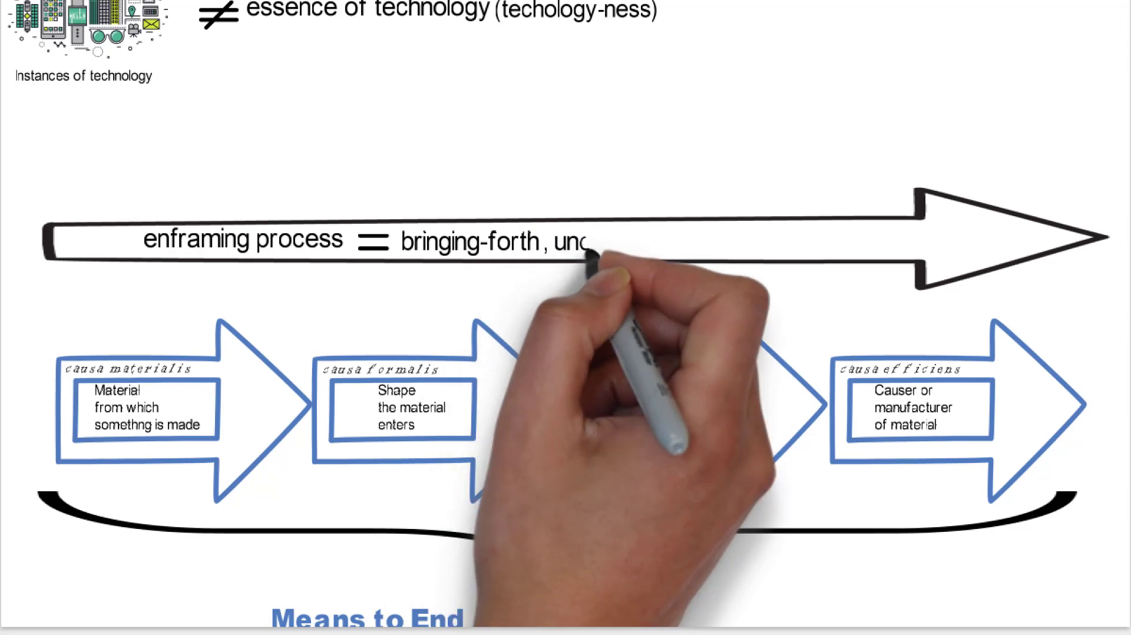
text(unconcealing, revealing)
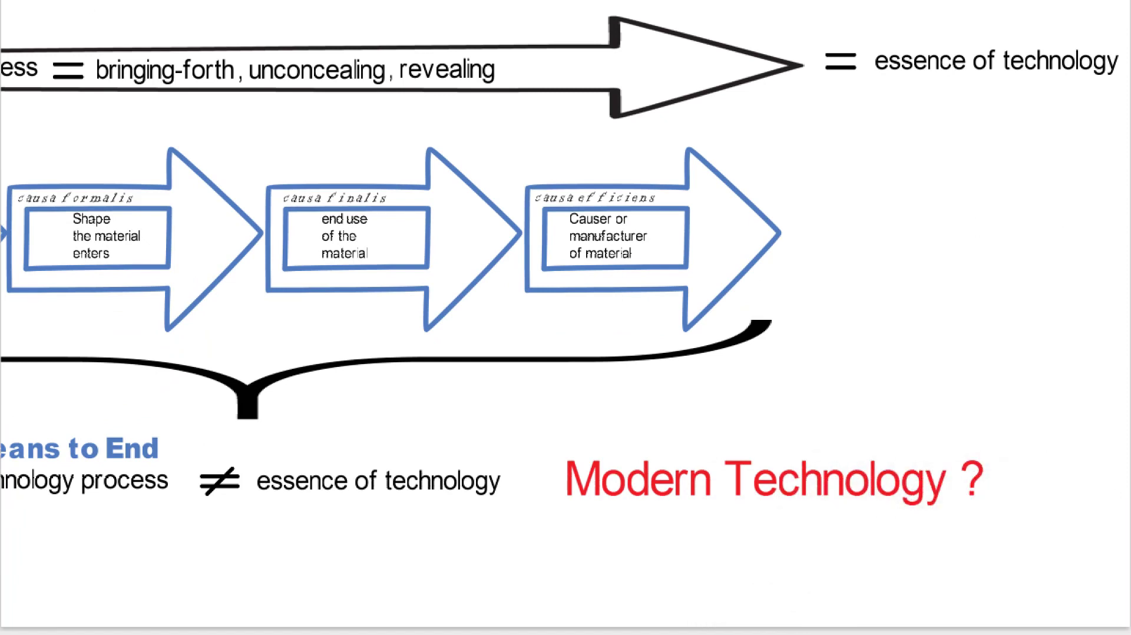
Draw a red arrow up at the causa finalis step and begin a red 'essence' label.
drag(367, 289, 389, 433)
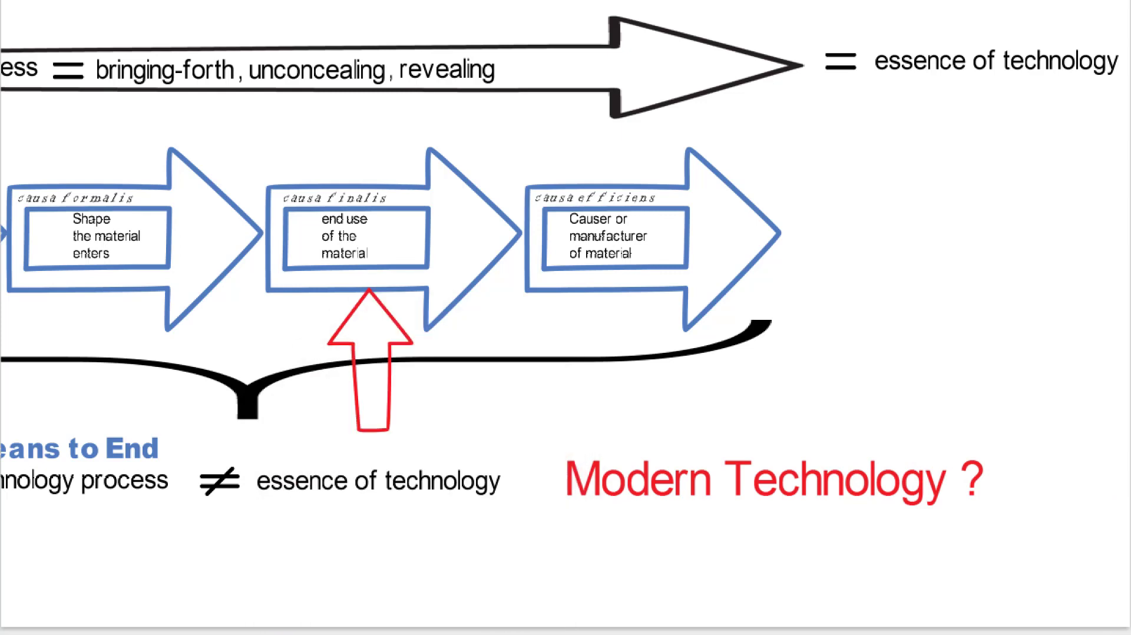
text(essen)
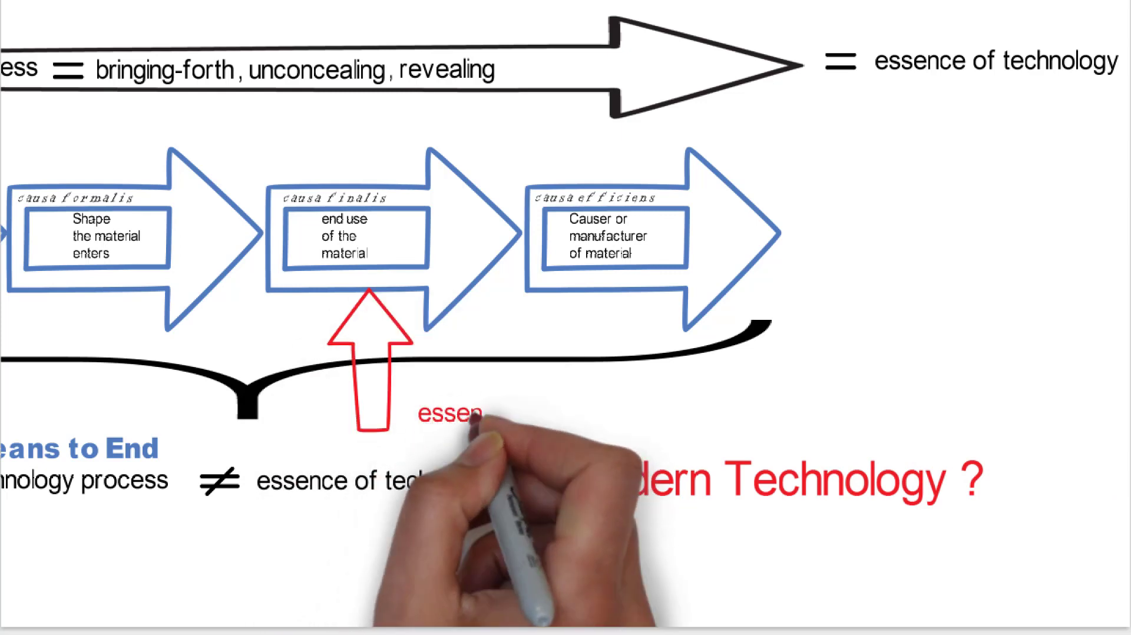